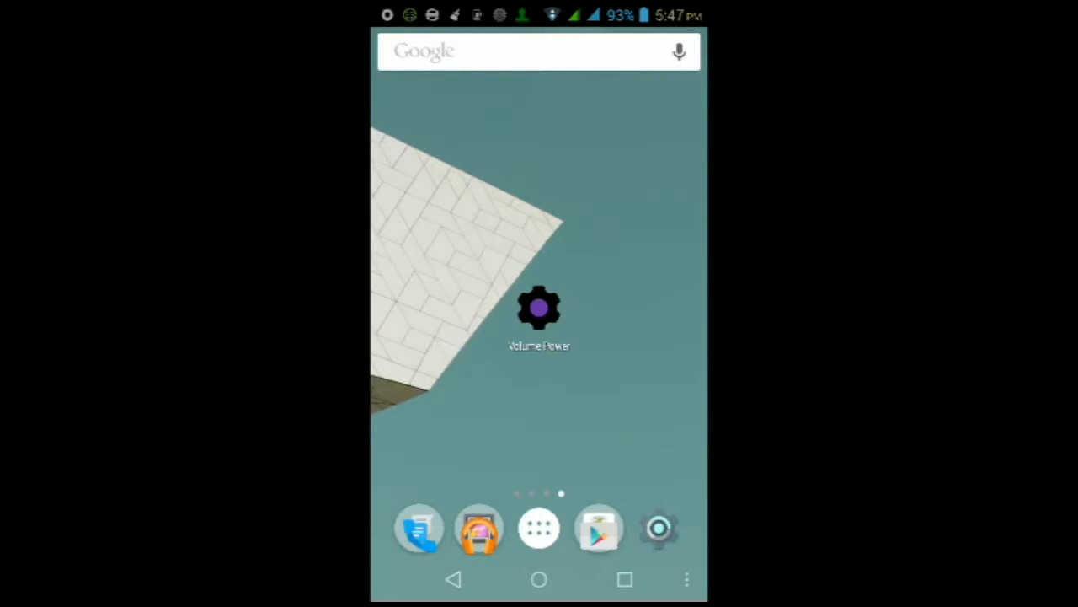
- Reach the Play Store page for Power Button to Volume Button via the Stores folder
click(600, 529)
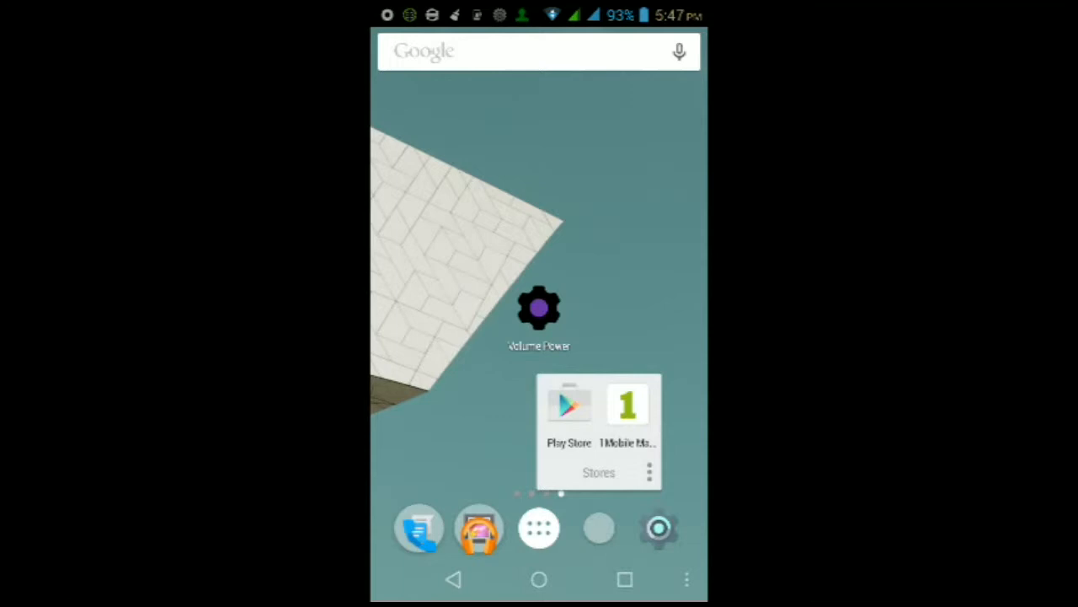
click(539, 306)
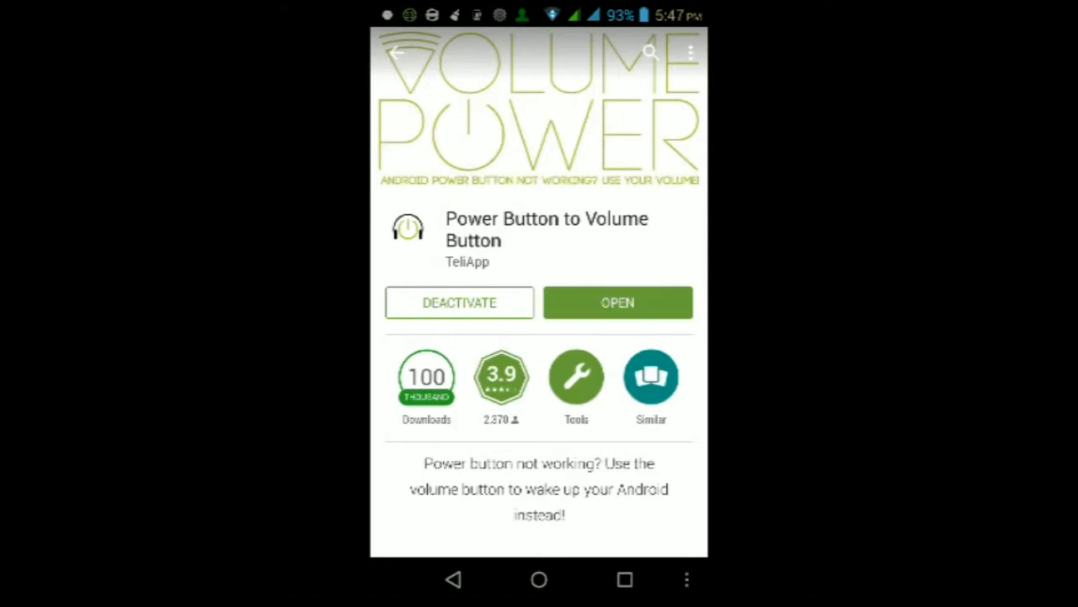
- Launch Volume Power from its Play Store page, showing it enabled with Boot and Screen Off ticked
click(617, 303)
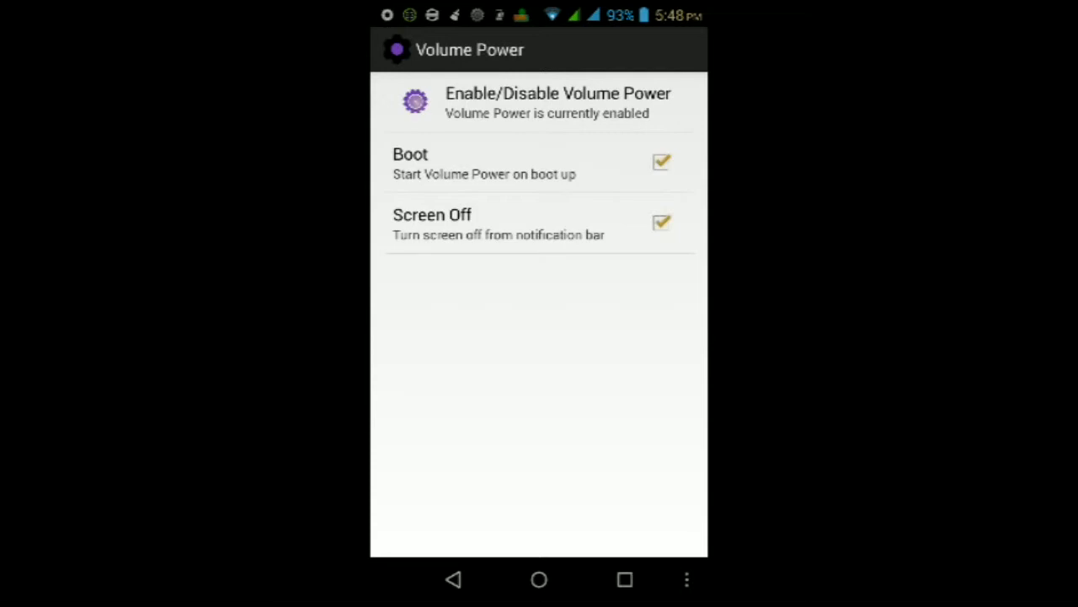
- Leave Volume Power and go to the phone's system Settings
click(625, 579)
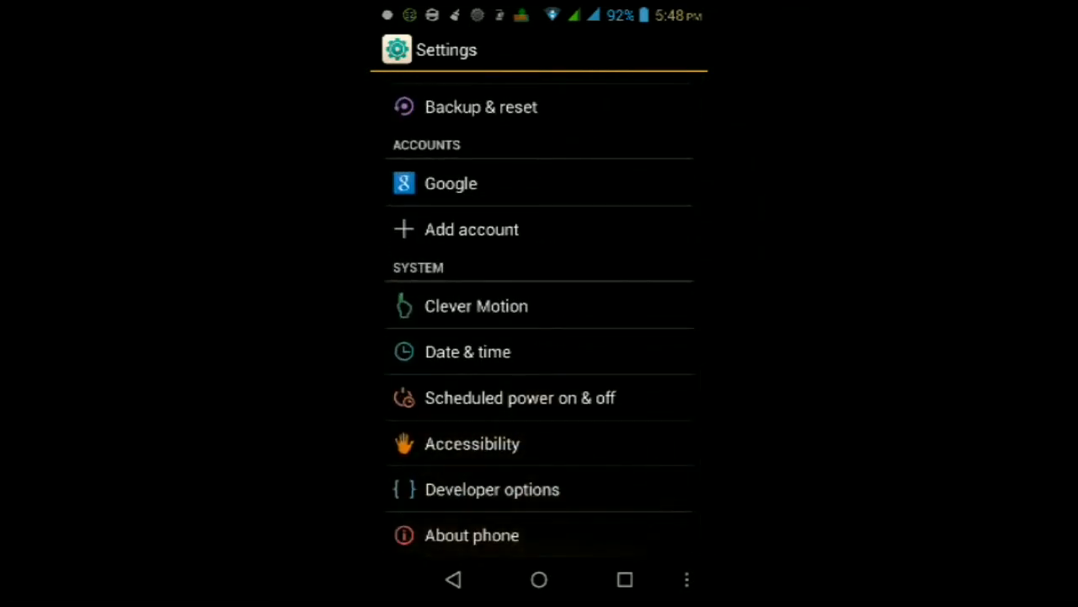
click(492, 489)
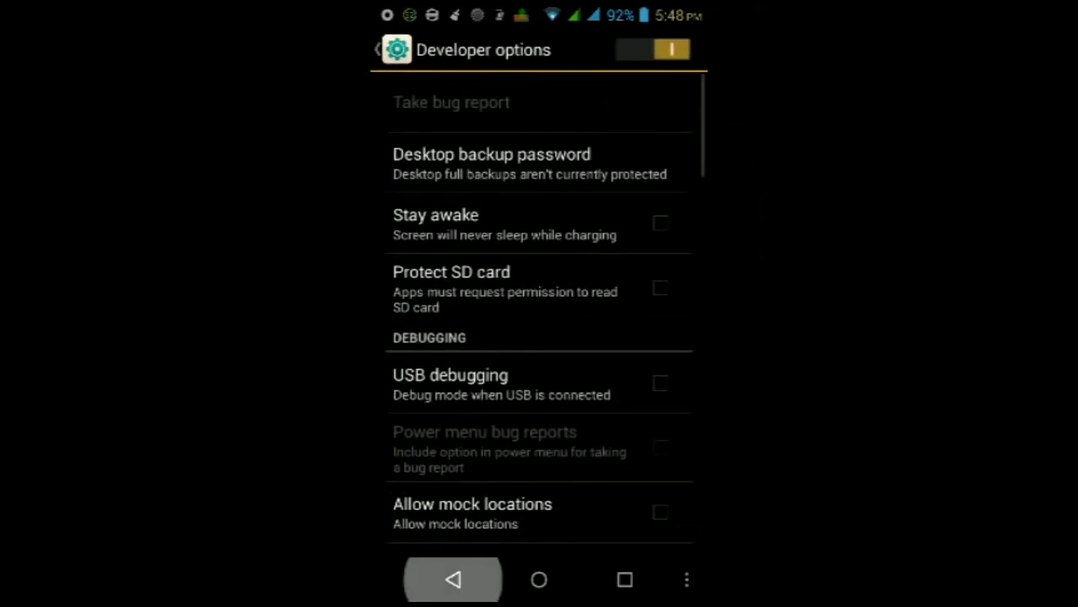
click(455, 579)
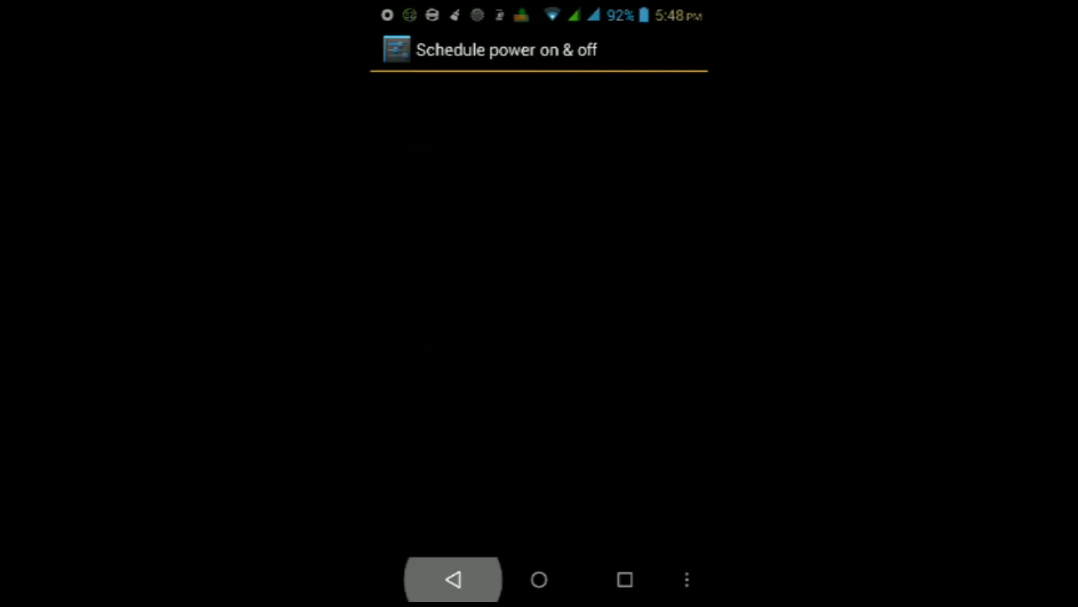
click(454, 579)
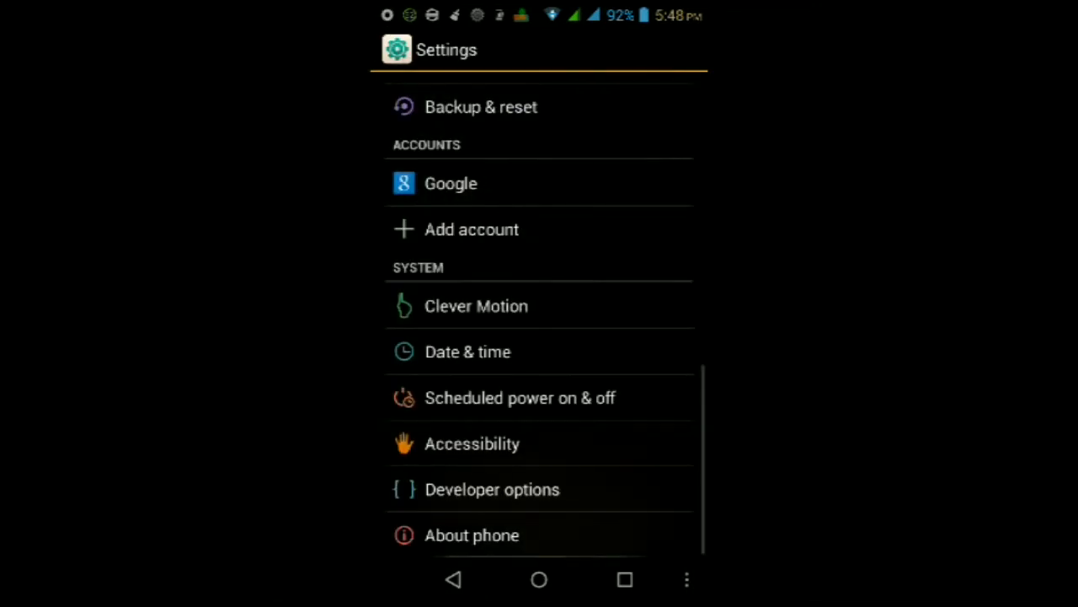
click(519, 398)
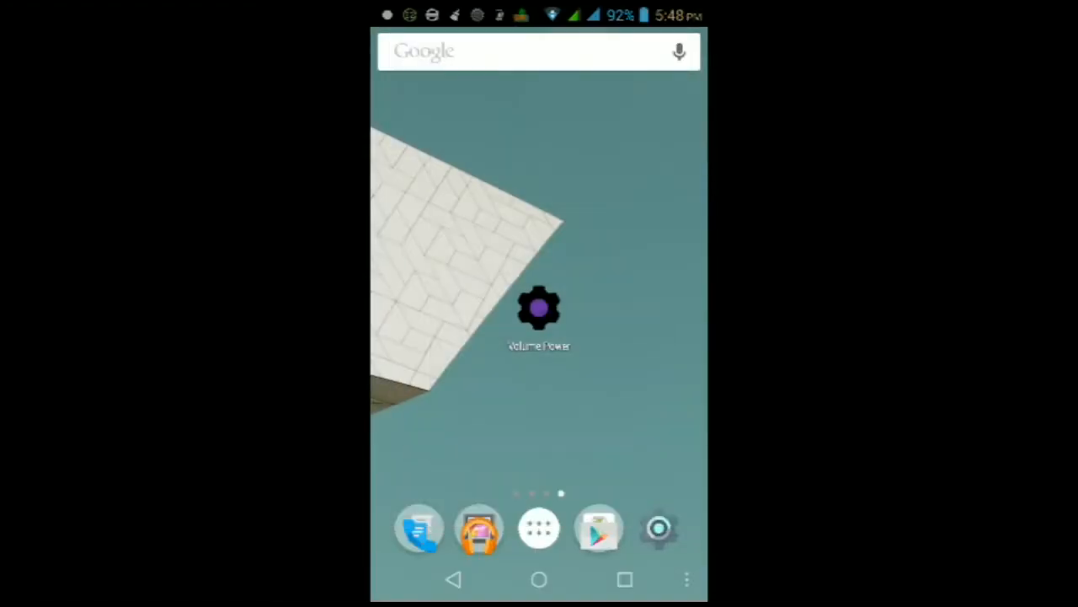
click(539, 529)
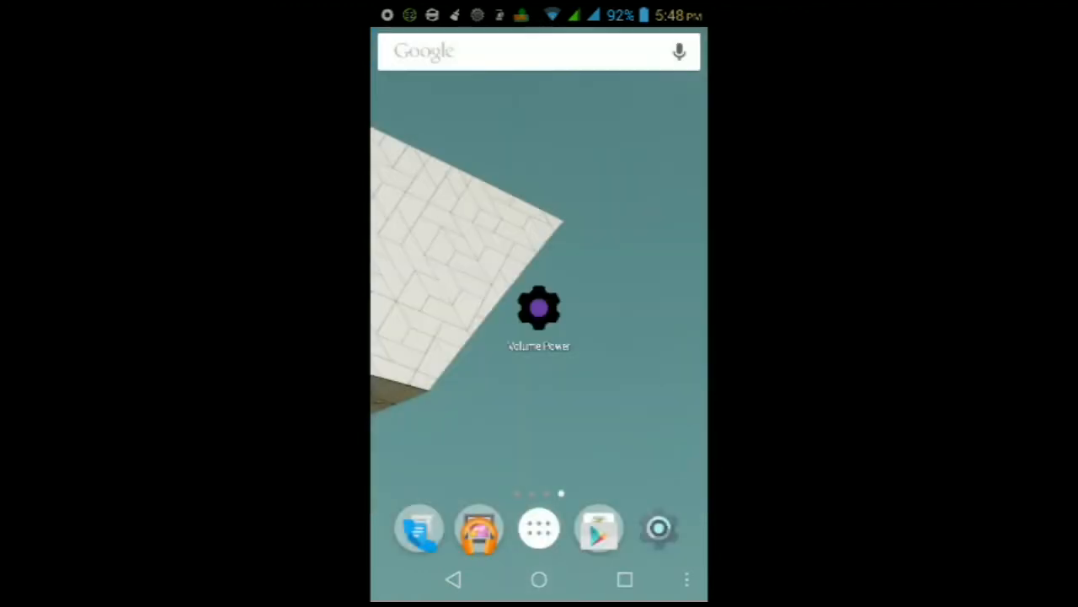
click(660, 529)
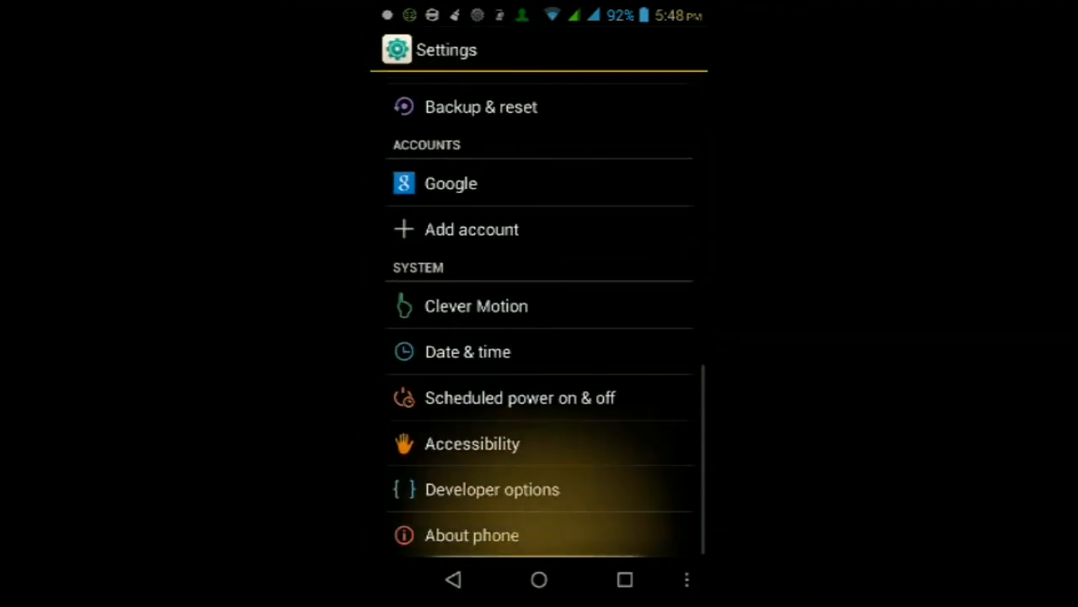
- Reach the Device administrators list under Security, with Volume Power ticked as active
scroll(down, 3)
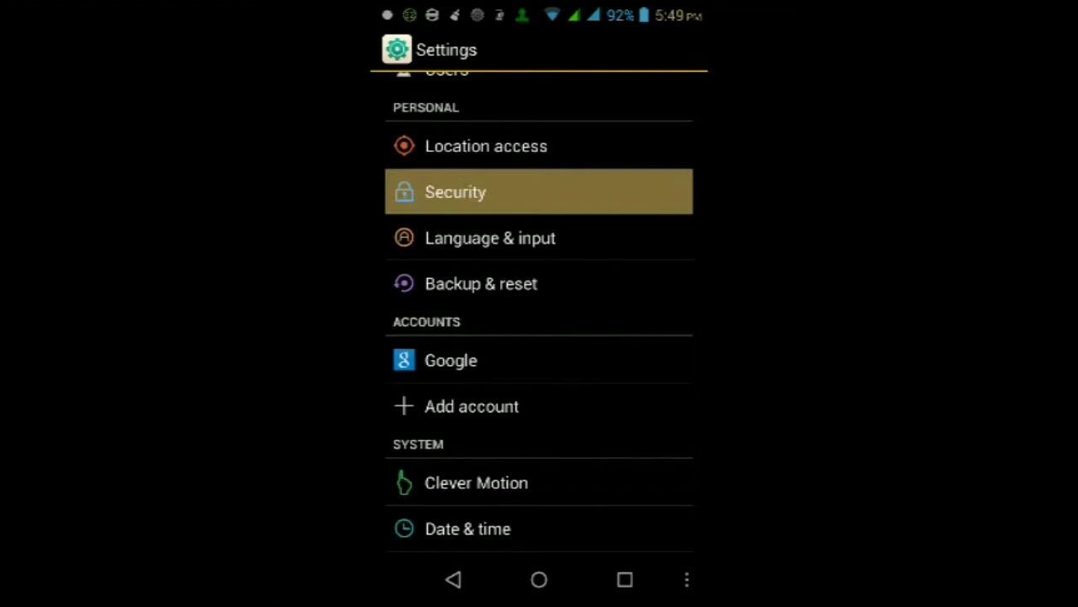
click(455, 192)
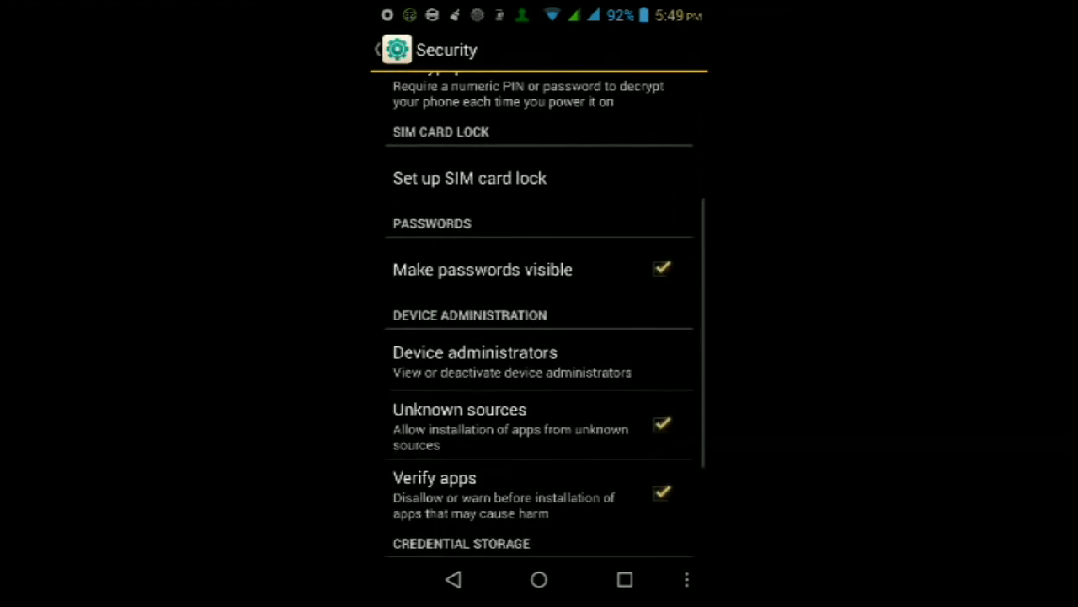
scroll(down, 3)
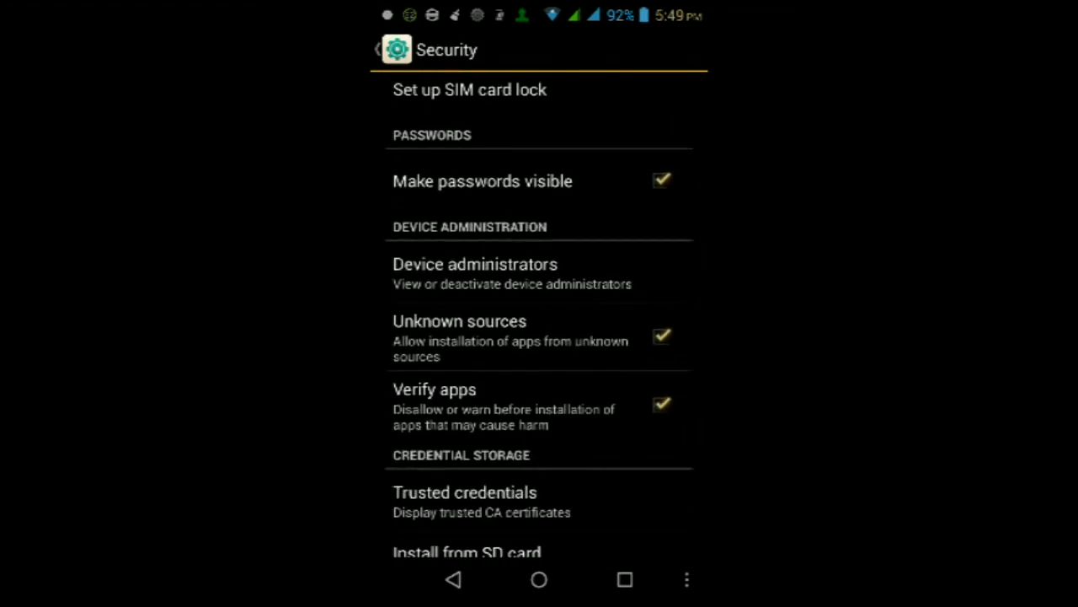
click(476, 263)
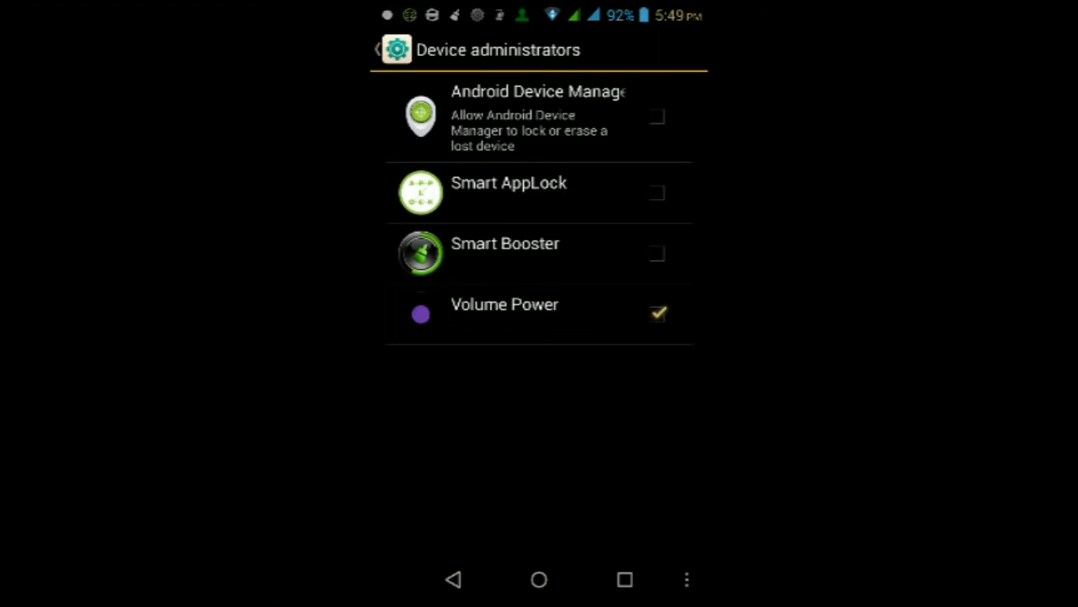
- Exit Settings back to the home screen with the Volume Power shortcut
click(627, 580)
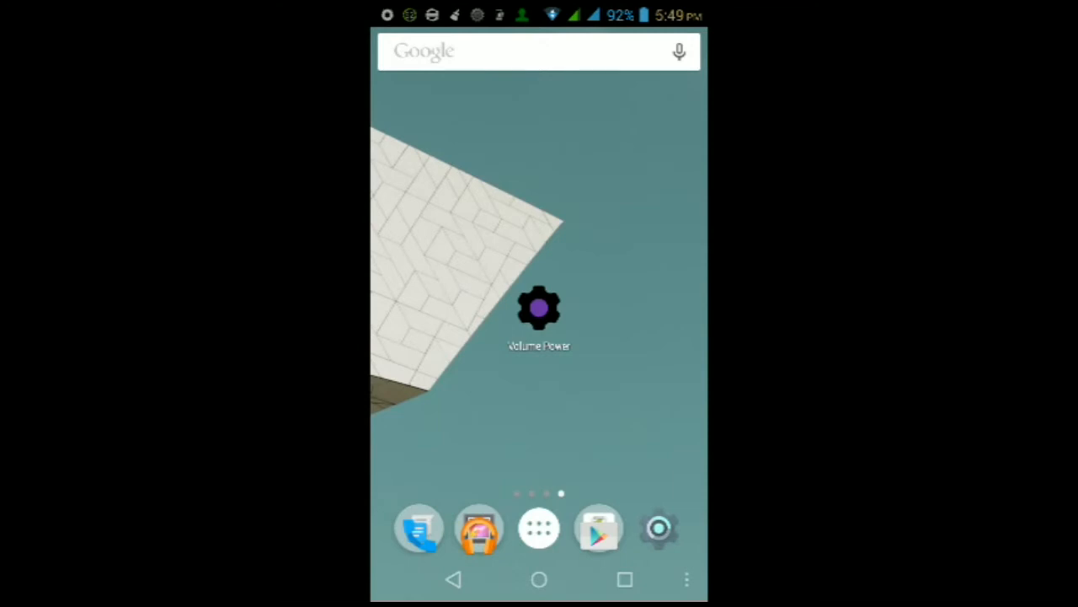
- Swipe to the neighbouring home page with game shortcuts
scroll(left, 3)
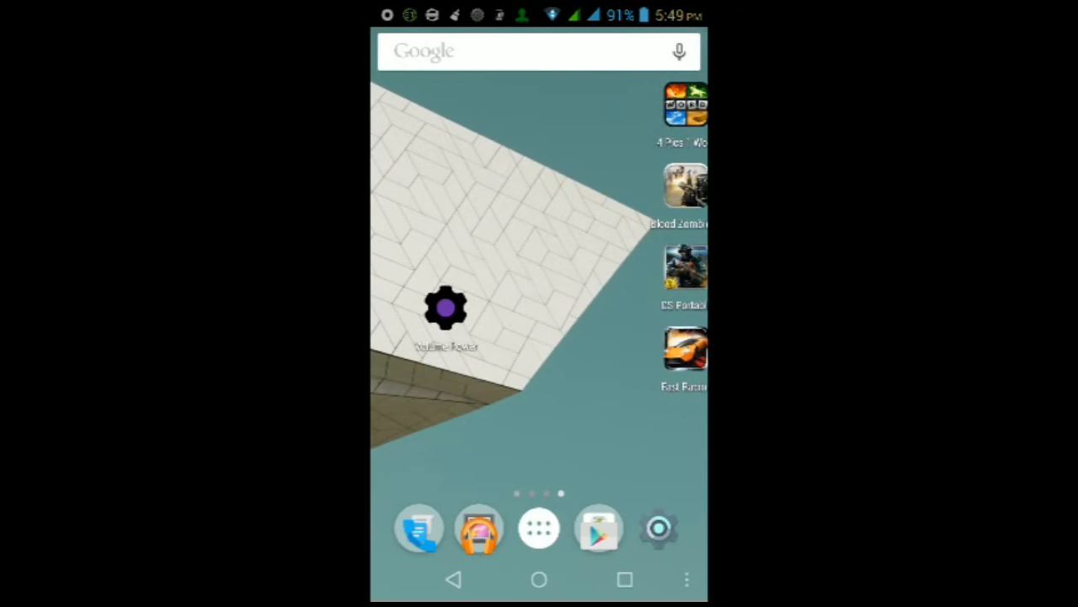